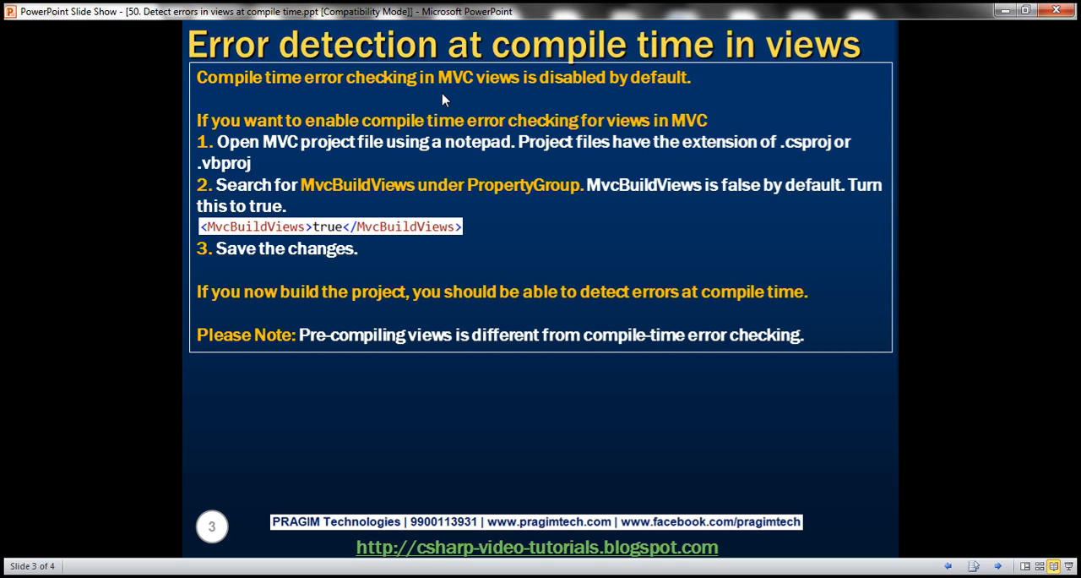
{"action": "mouse_move", "coordinate": [453, 85]}
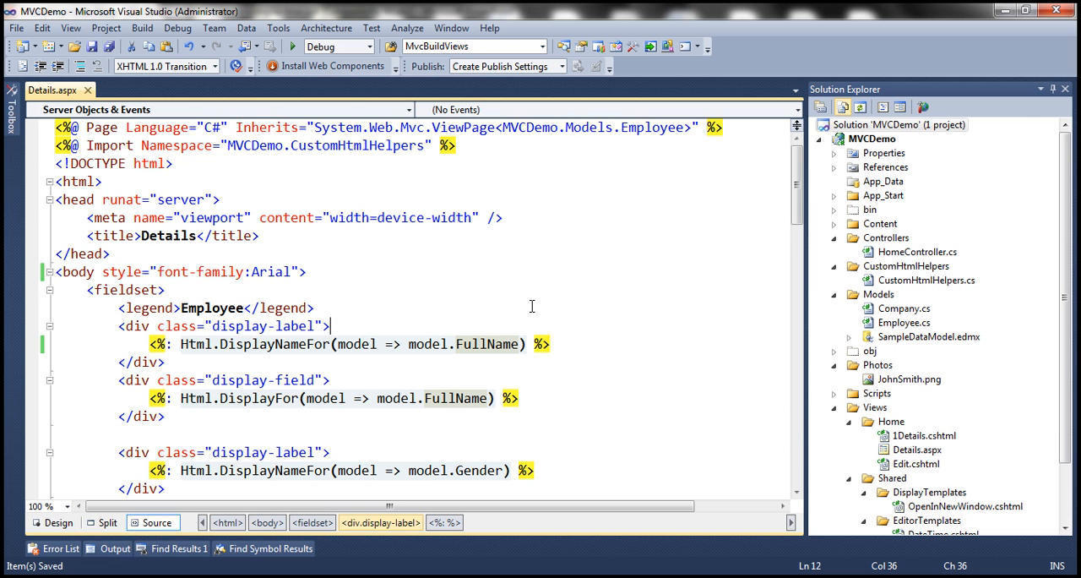
{"action": "mouse_move", "coordinate": [805, 199]}
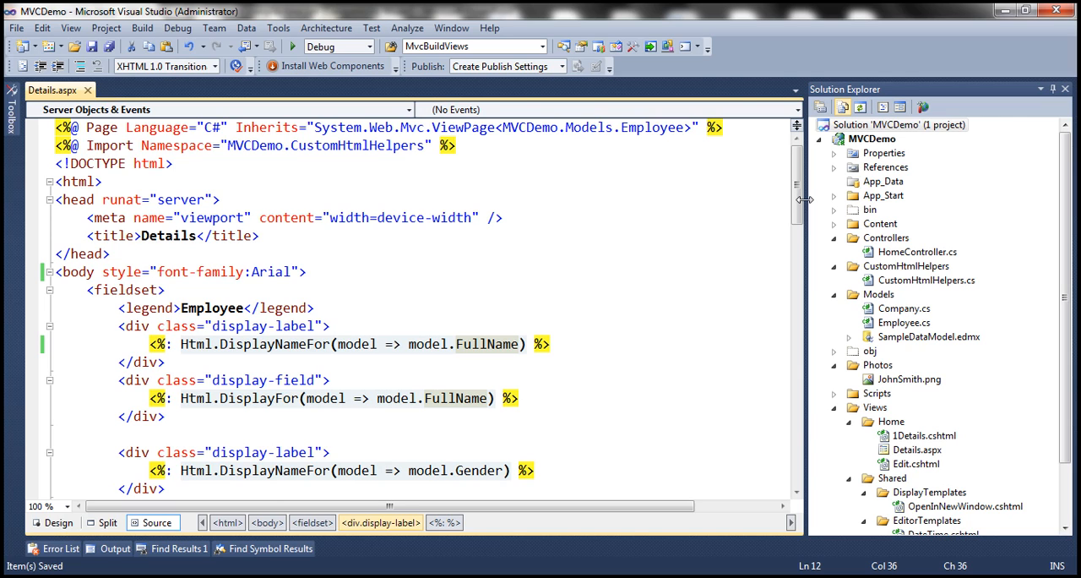
{"action": "mouse_move", "coordinate": [911, 450]}
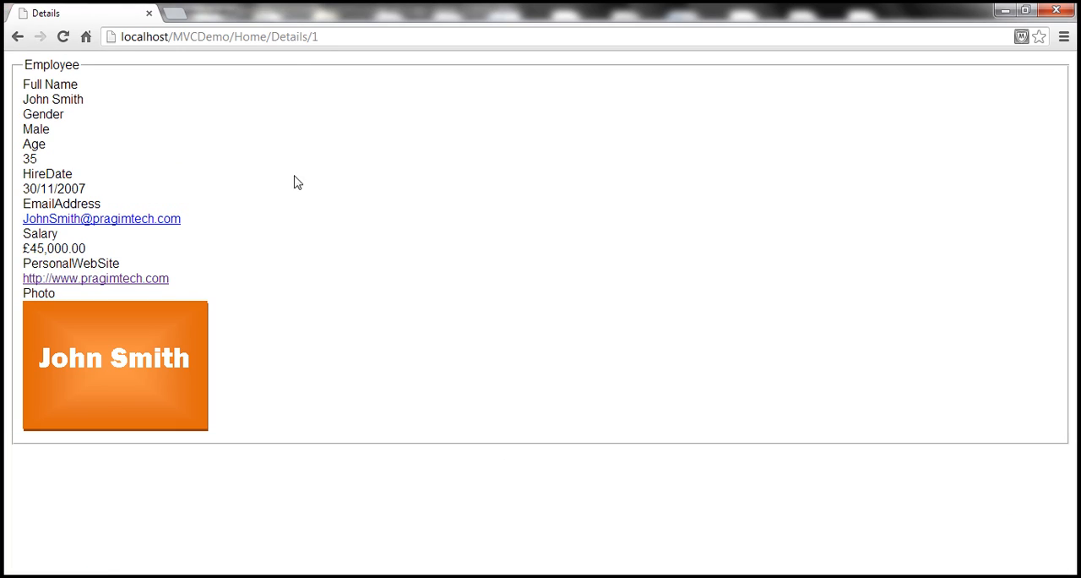
{"action": "mouse_move", "coordinate": [179, 142]}
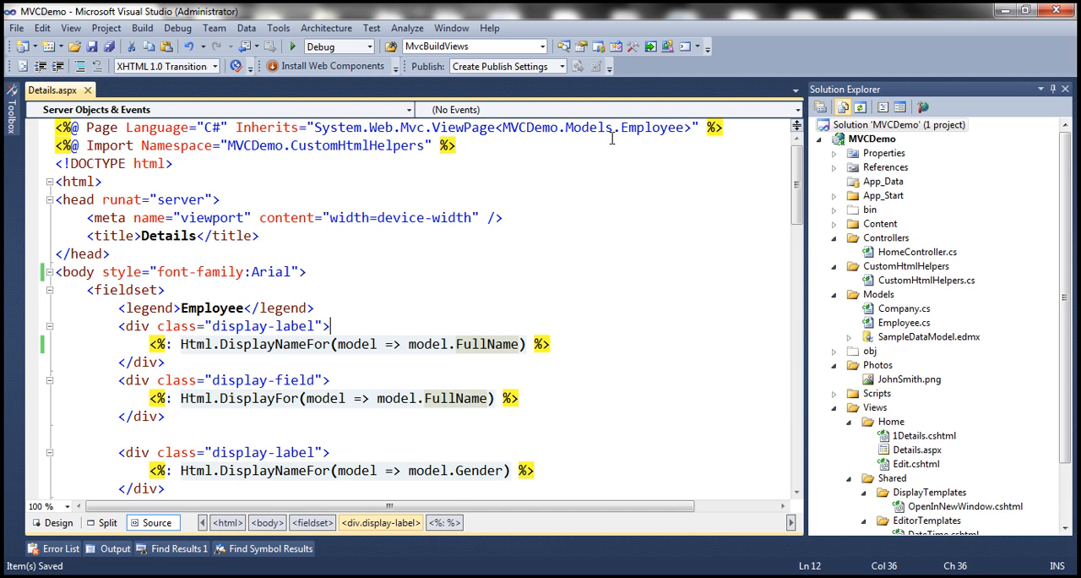
- Misspell the first FullName in Details.aspx as FullName1
{"action": "double_click", "coordinate": [654, 128]}
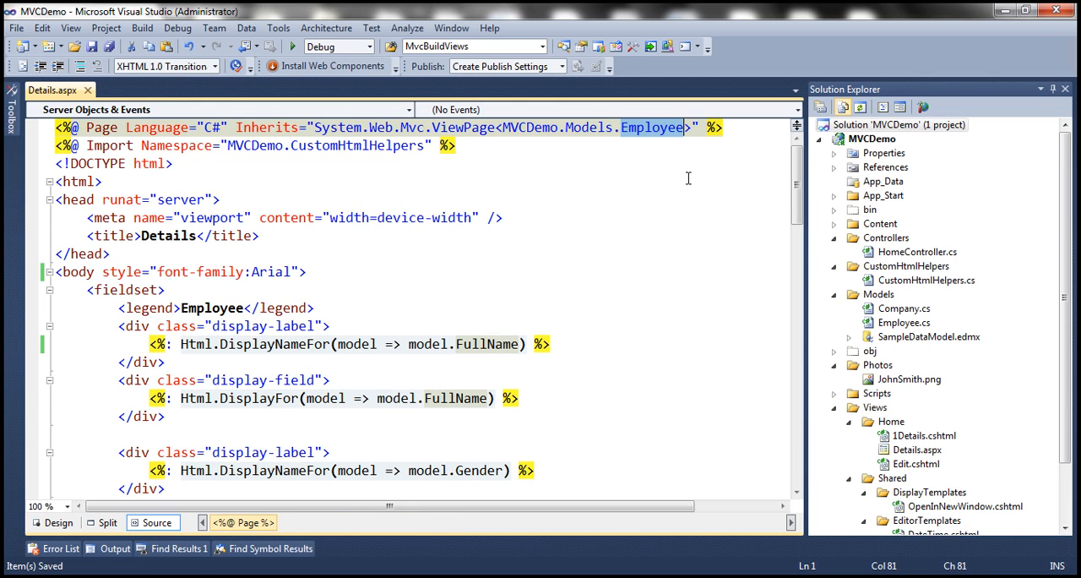
{"action": "mouse_move", "coordinate": [659, 325]}
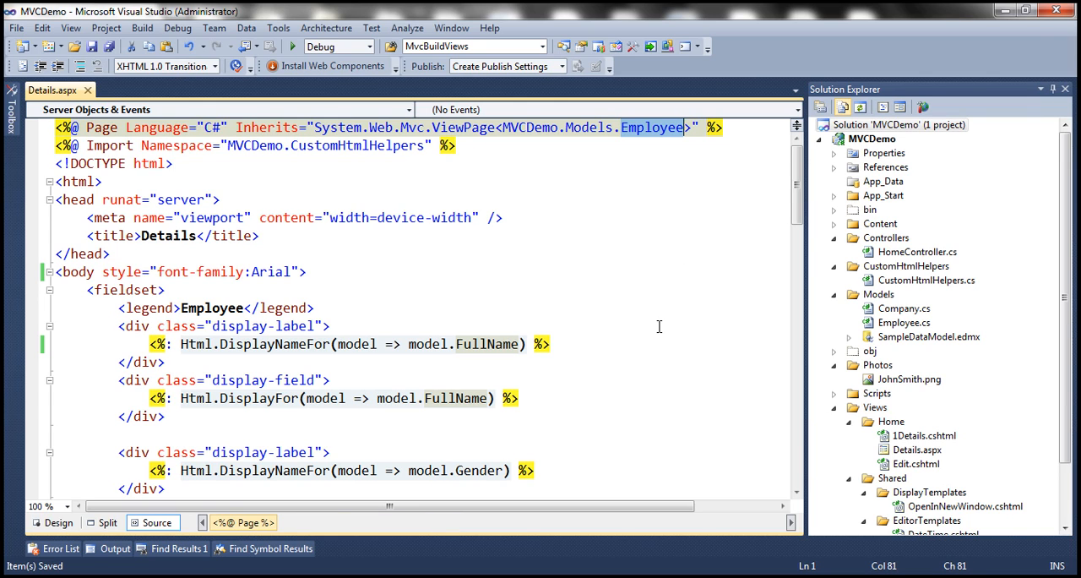
{"action": "mouse_move", "coordinate": [490, 469]}
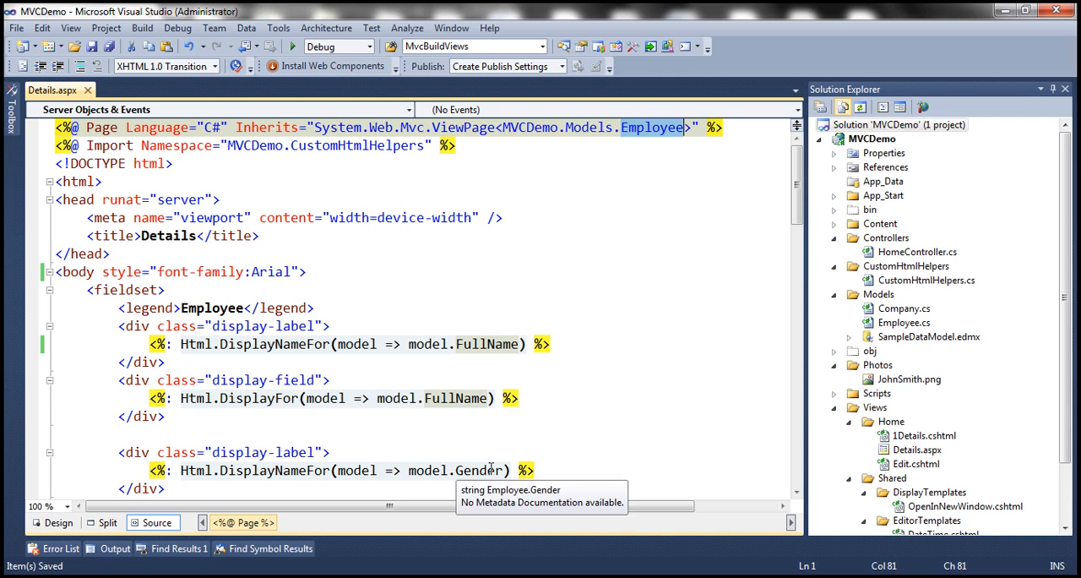
{"action": "mouse_move", "coordinate": [739, 366]}
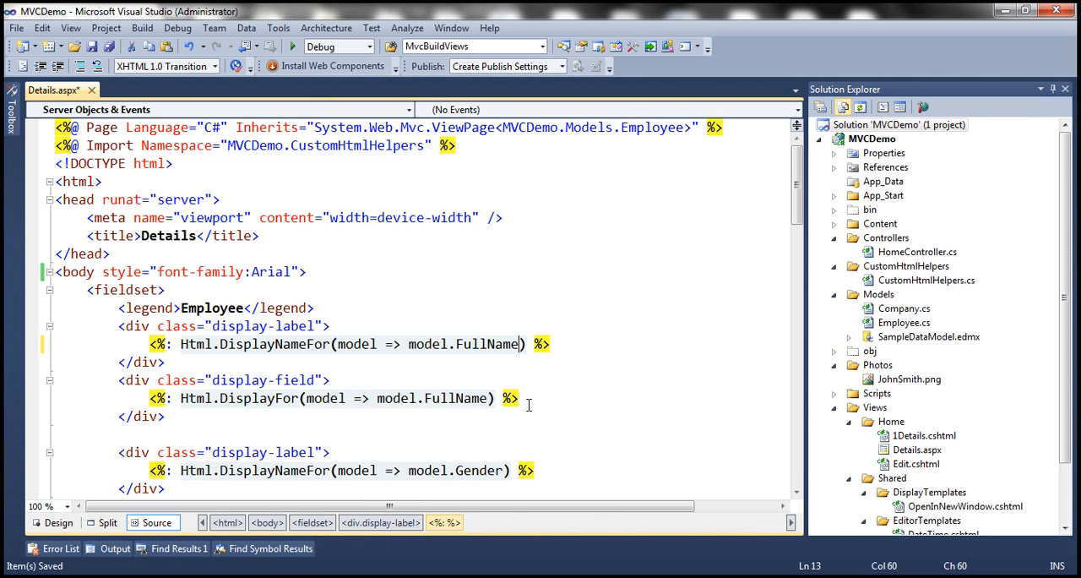
{"action": "type", "text": "1"}
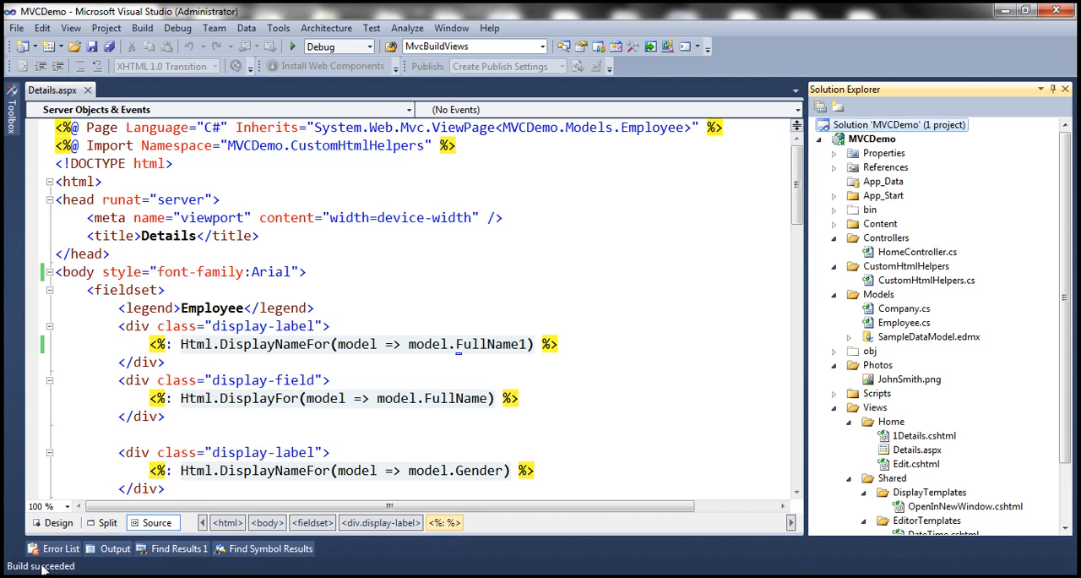
{"action": "mouse_move", "coordinate": [52, 565]}
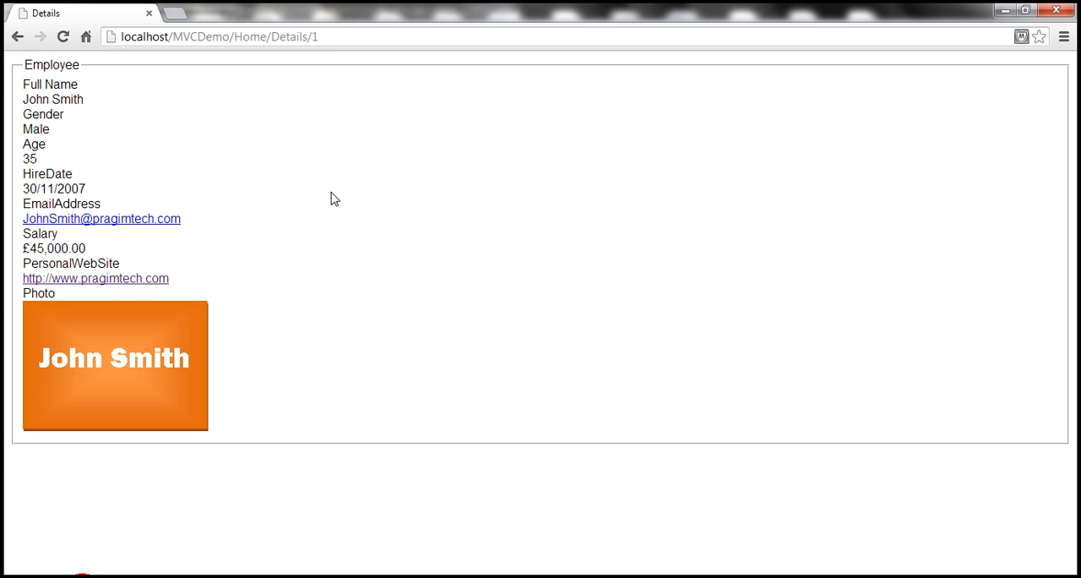
{"action": "left_click", "coordinate": [63, 37]}
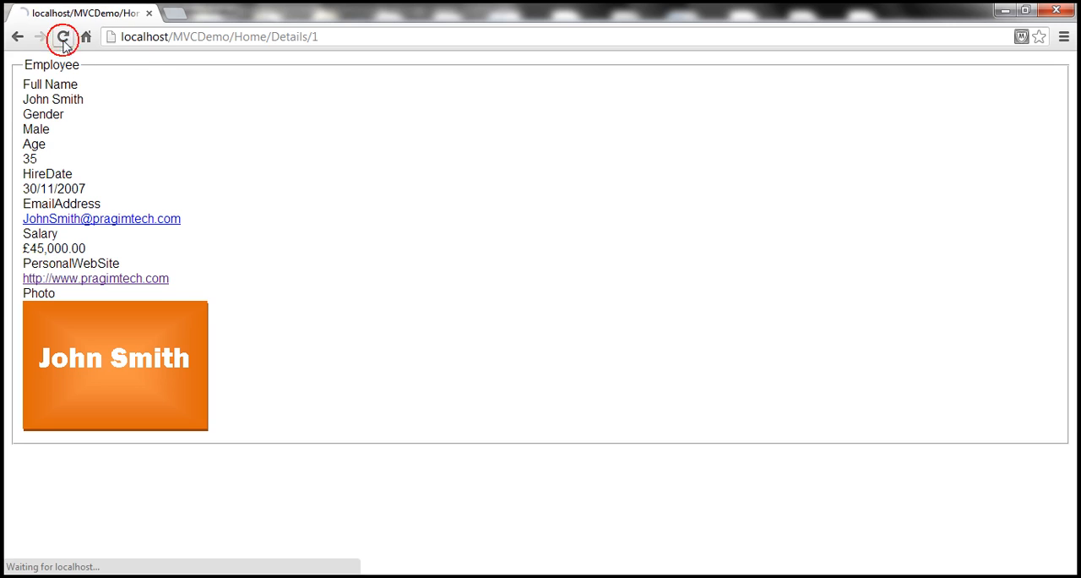
{"action": "left_click", "coordinate": [63, 40]}
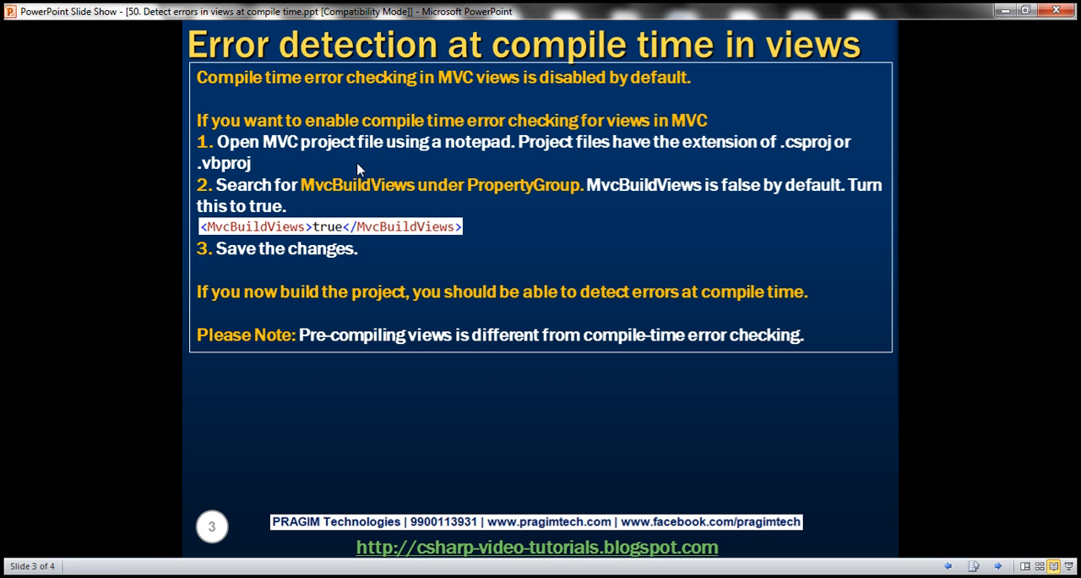
{"action": "mouse_move", "coordinate": [466, 164]}
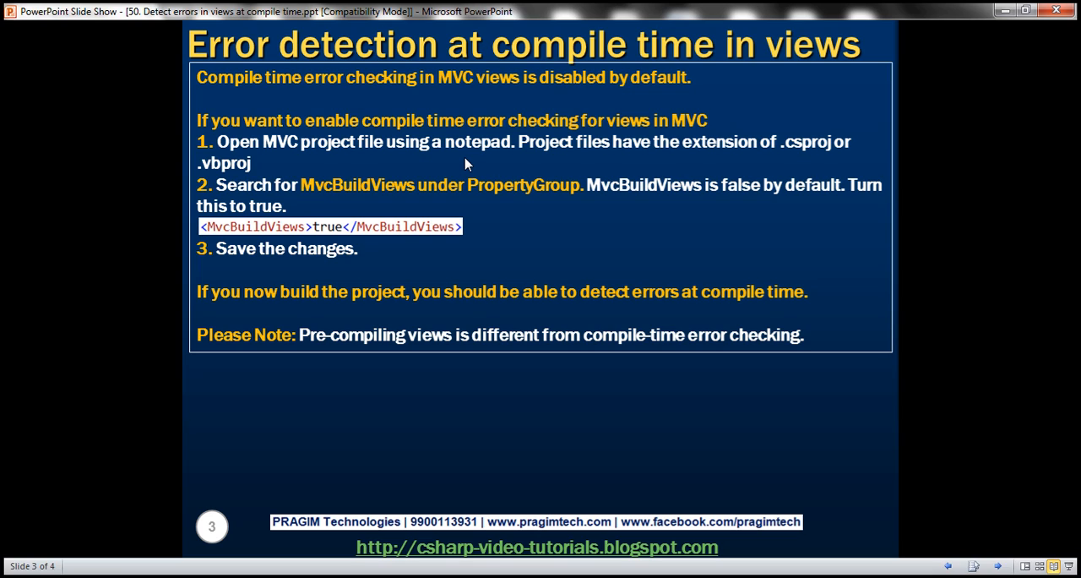
{"action": "mouse_move", "coordinate": [380, 212]}
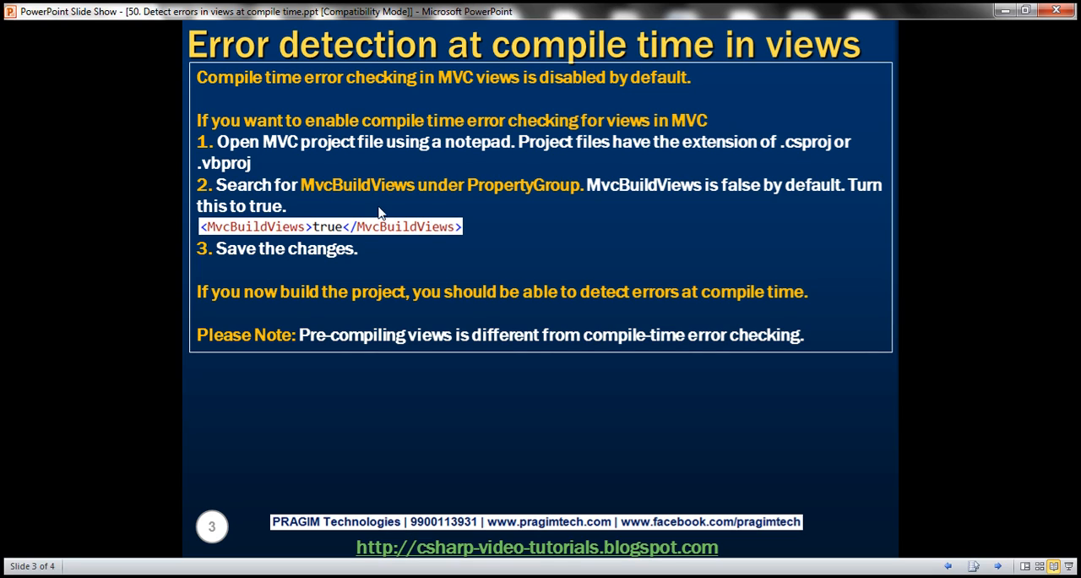
{"action": "mouse_move", "coordinate": [390, 199]}
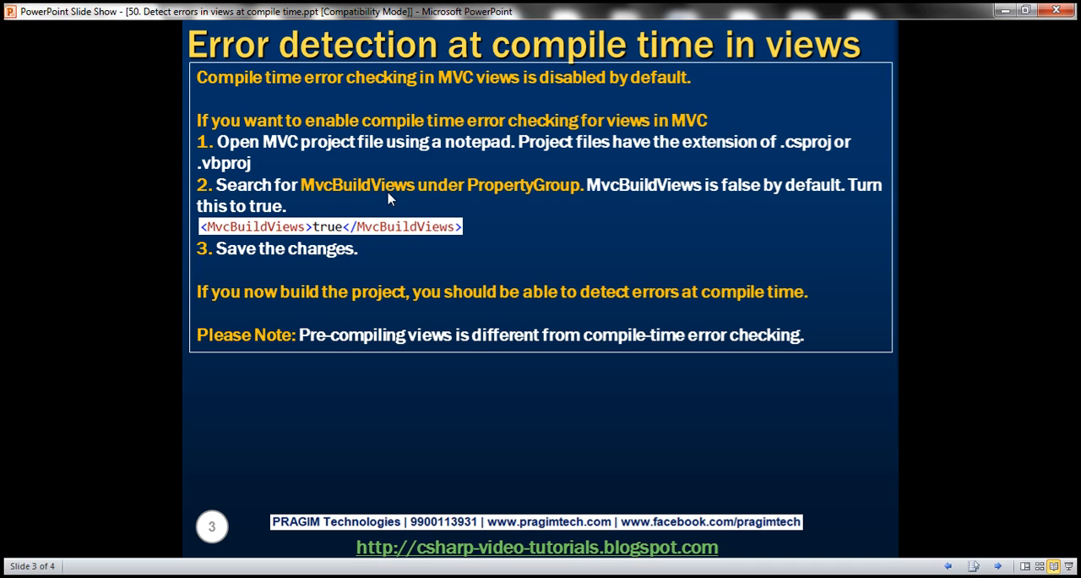
{"action": "mouse_move", "coordinate": [362, 198]}
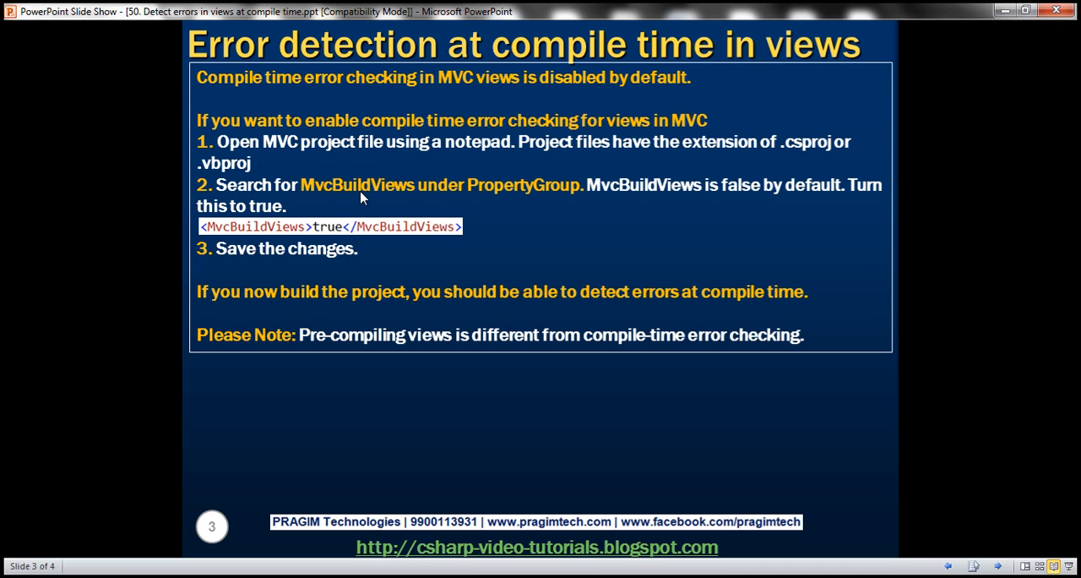
{"action": "mouse_move", "coordinate": [329, 234]}
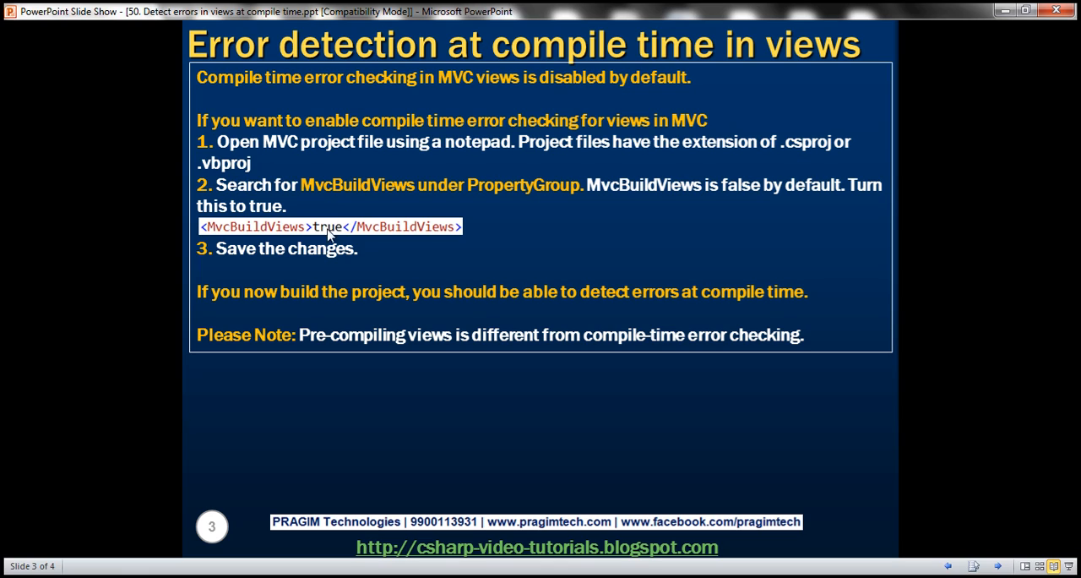
{"action": "mouse_move", "coordinate": [314, 264]}
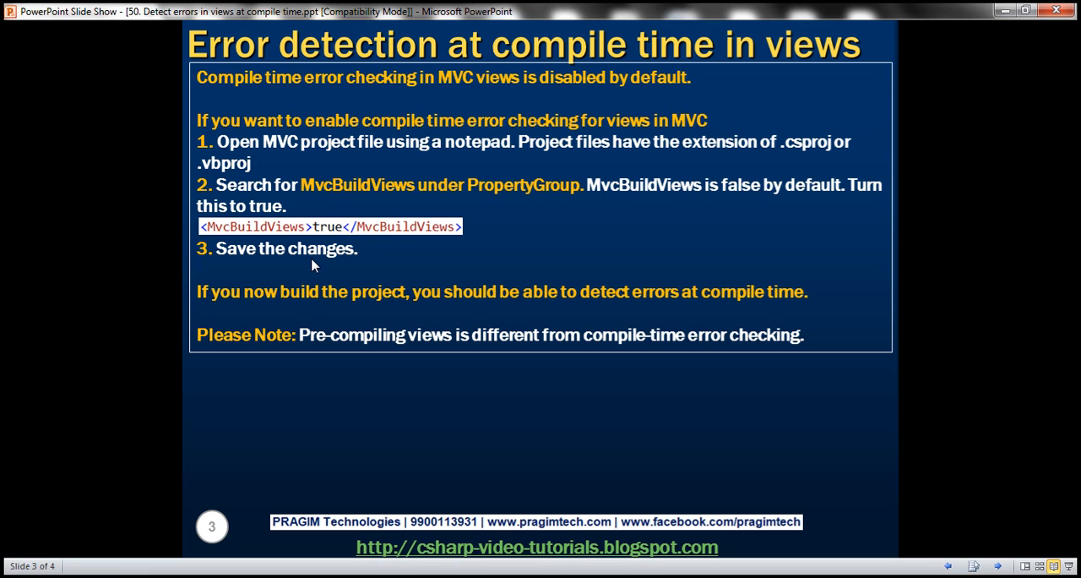
{"action": "mouse_move", "coordinate": [313, 243]}
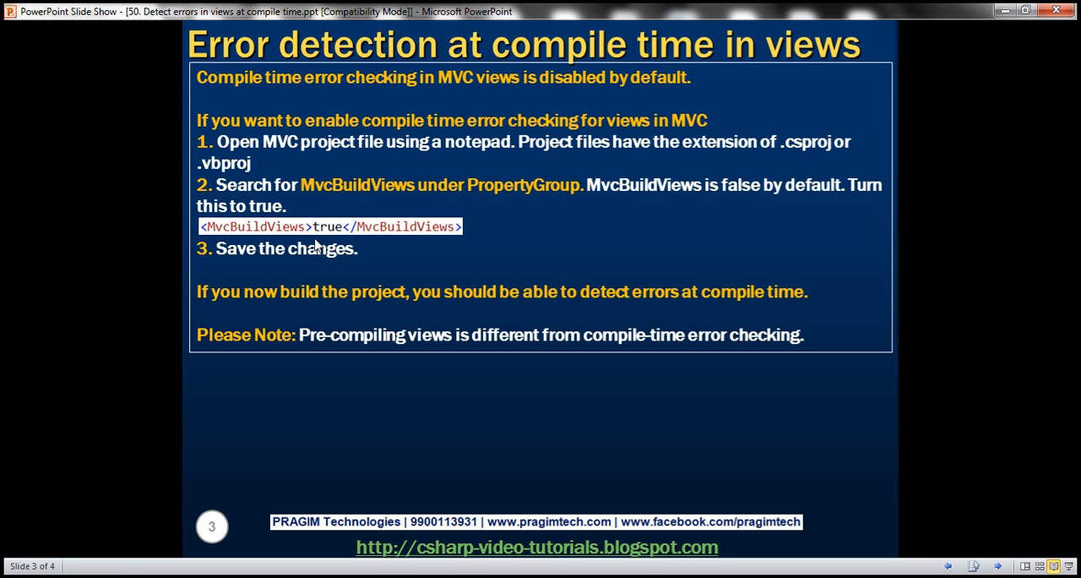
{"action": "mouse_move", "coordinate": [165, 560]}
{"action": "type", "text": "c:\\m"}
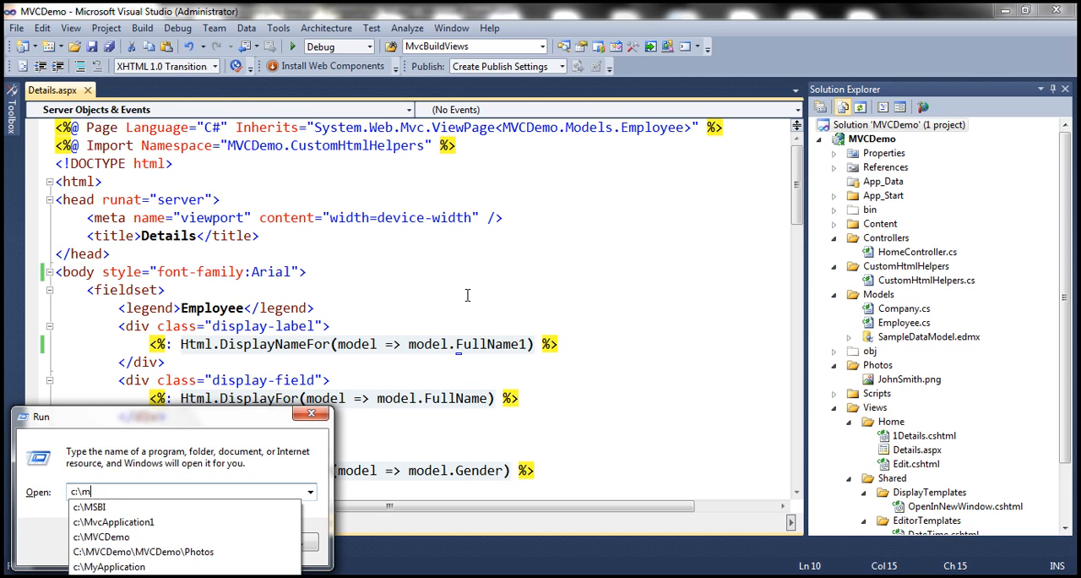
- Browse into C:\MVCDemo\MVCDemo and select the MVCDemo.csproj project file
{"action": "left_click", "coordinate": [101, 538]}
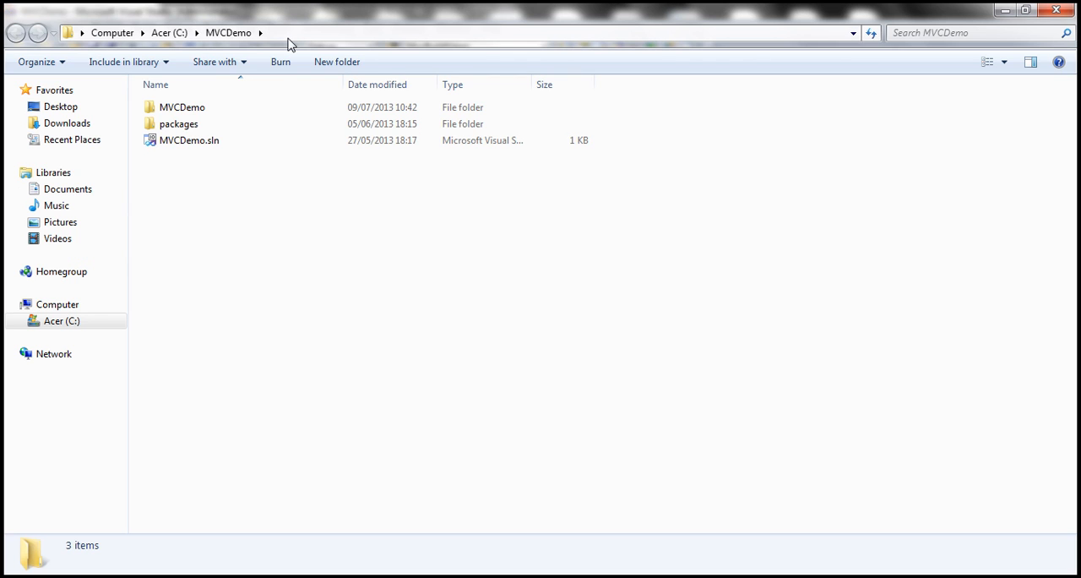
{"action": "left_click", "coordinate": [181, 107]}
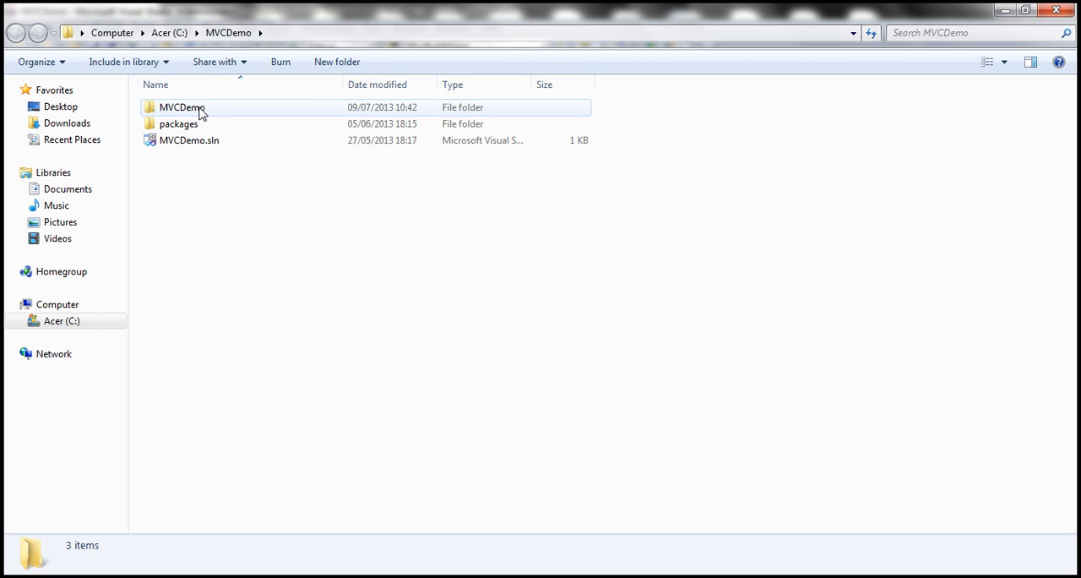
{"action": "double_click", "coordinate": [182, 107]}
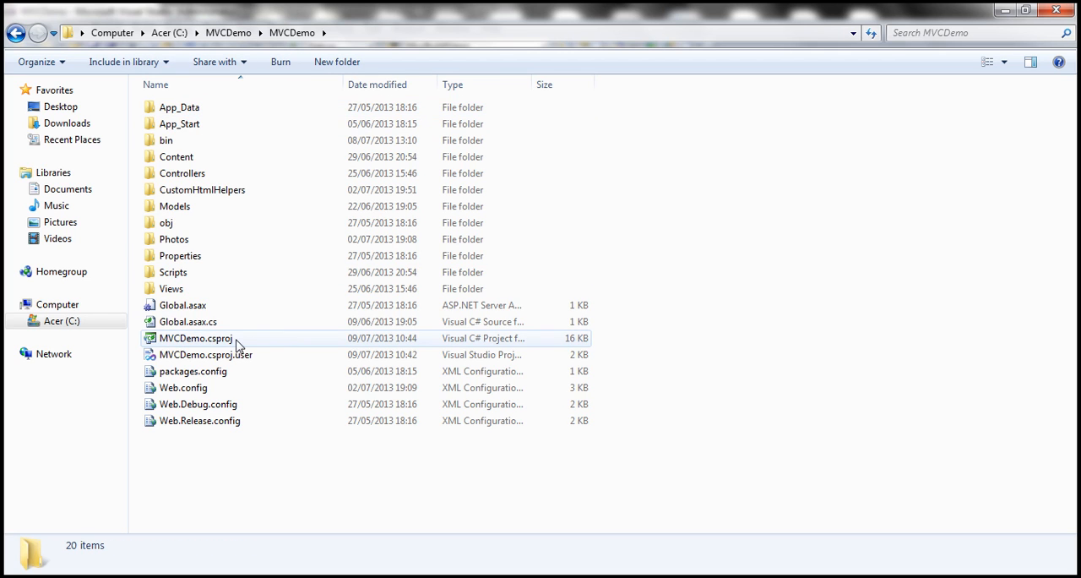
{"action": "left_click", "coordinate": [195, 338]}
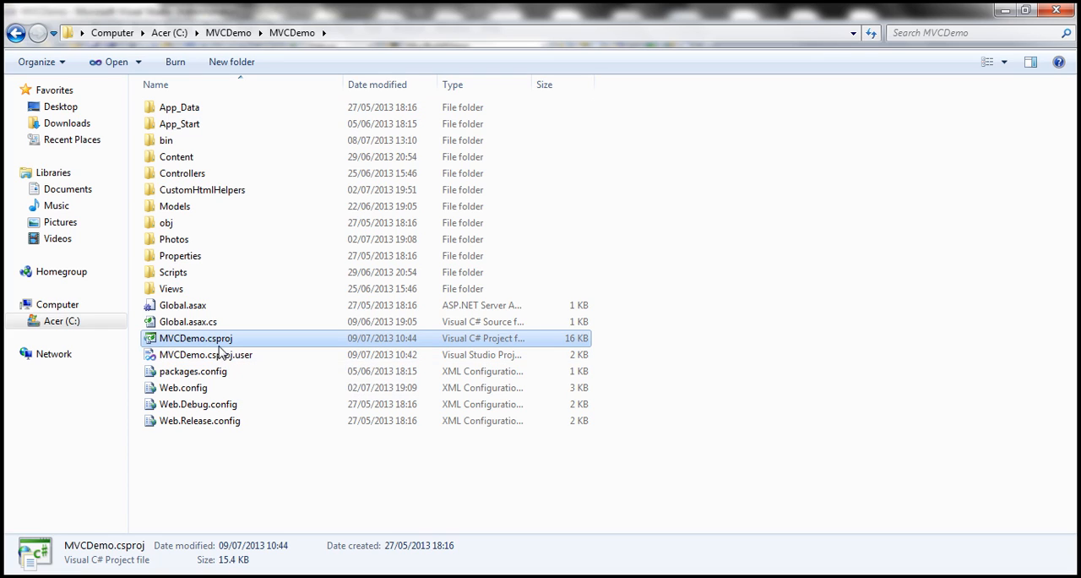
{"action": "mouse_move", "coordinate": [235, 355]}
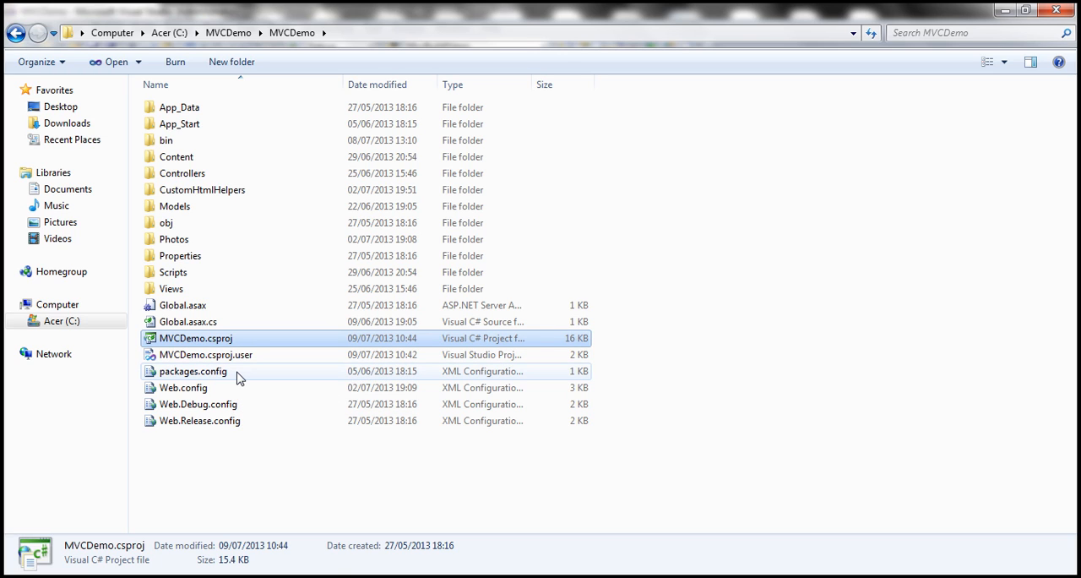
- Open MVCDemo.csproj in Notepad, find MvcBuildViews and change its value to true
{"action": "type", "text": "not"}
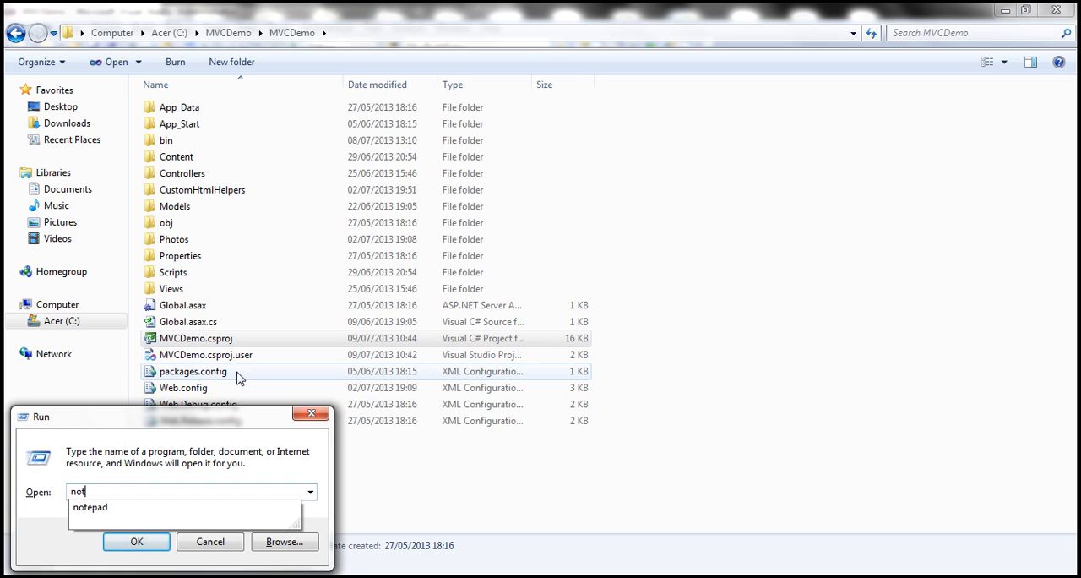
{"action": "left_click", "coordinate": [140, 541]}
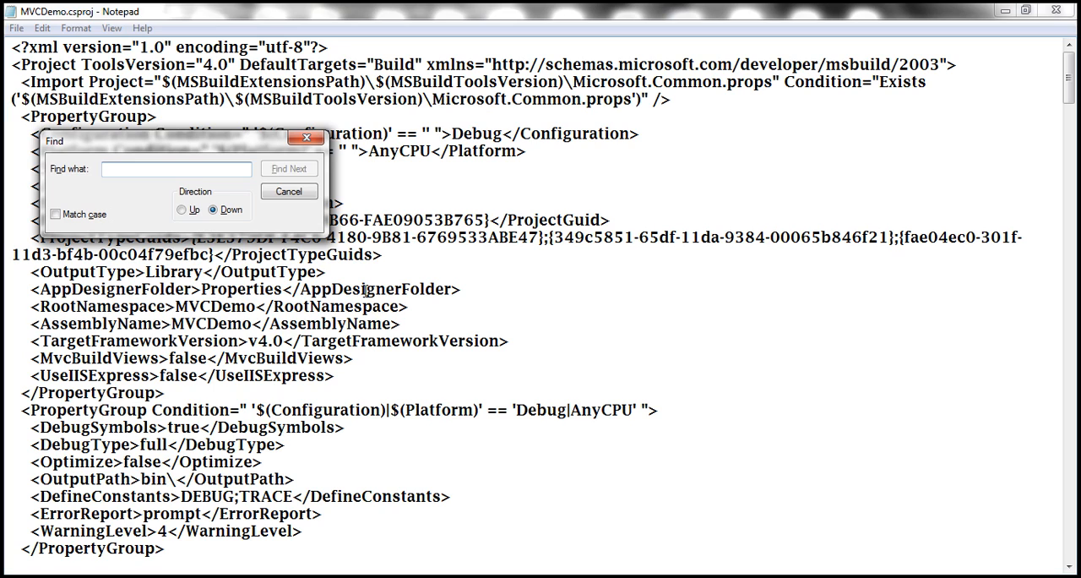
{"action": "type", "text": "mvcbuildviews"}
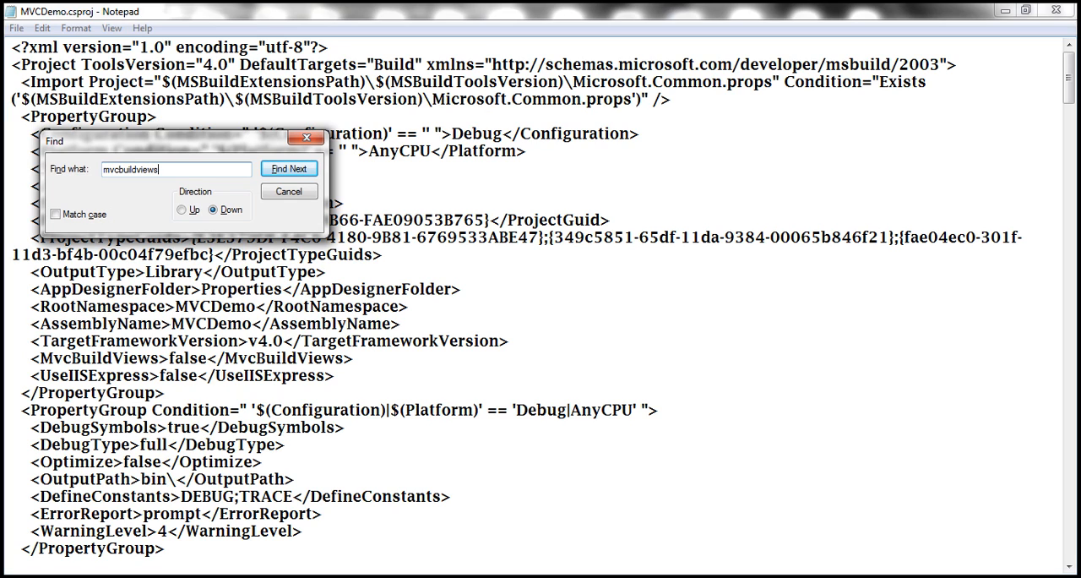
{"action": "left_click", "coordinate": [288, 168]}
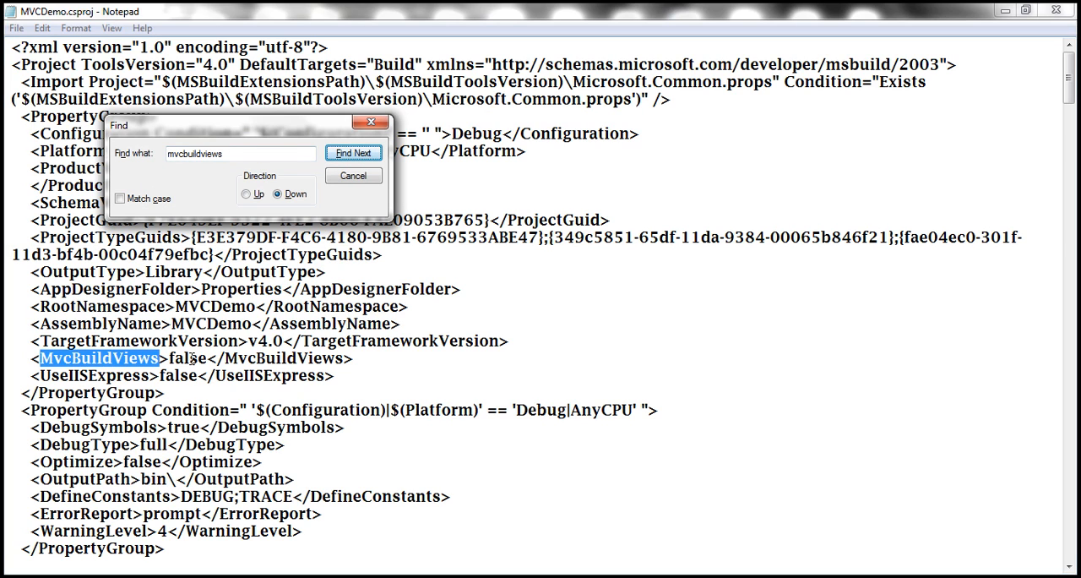
{"action": "left_click", "coordinate": [354, 175]}
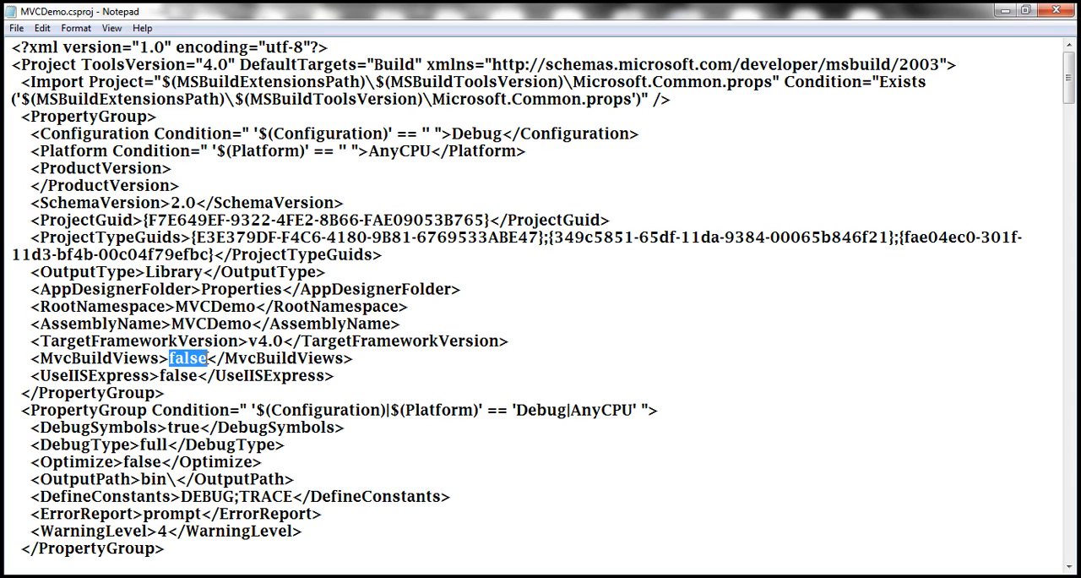
{"action": "type", "text": "true"}
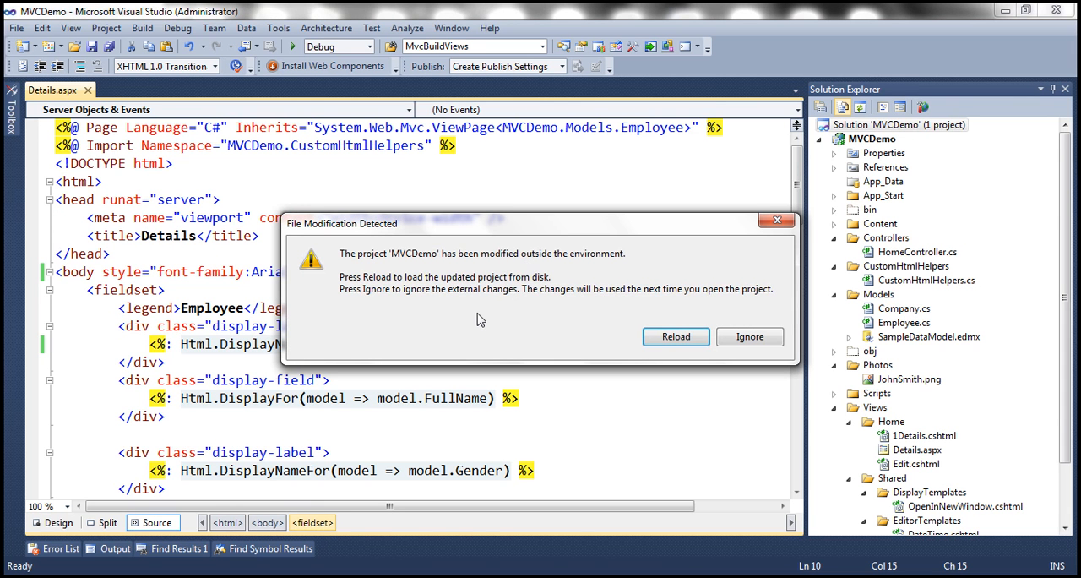
{"action": "mouse_move", "coordinate": [510, 317]}
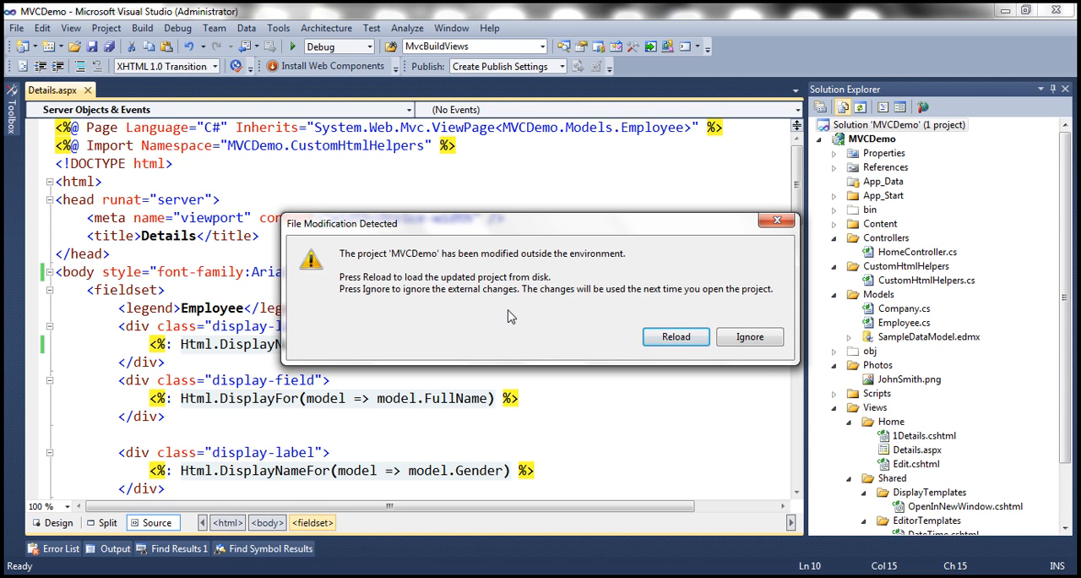
{"action": "mouse_move", "coordinate": [676, 336]}
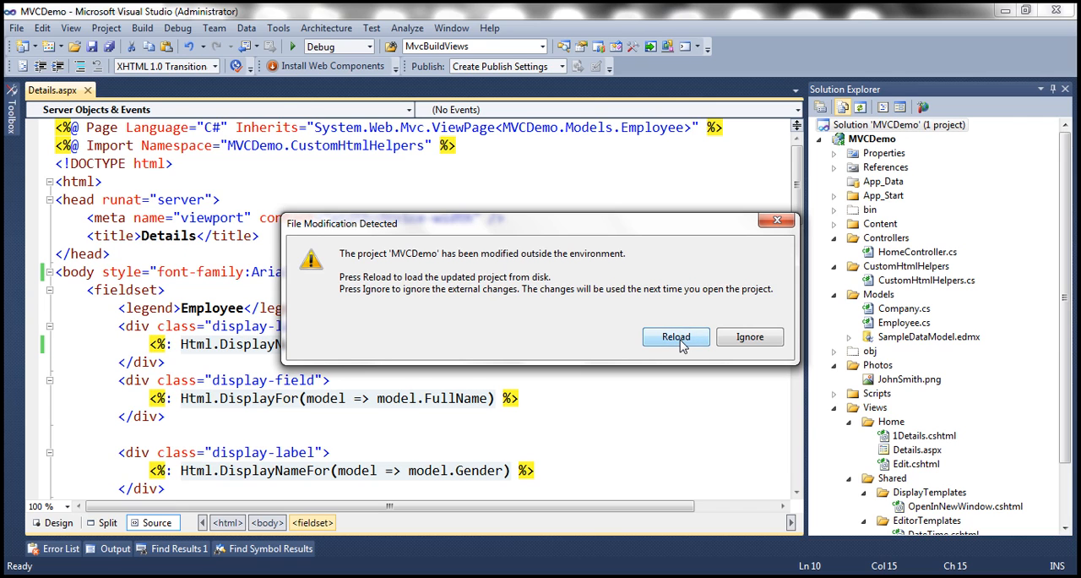
- Reload the externally changed MVCDemo project and reopen the Details.aspx view
{"action": "left_click", "coordinate": [676, 336]}
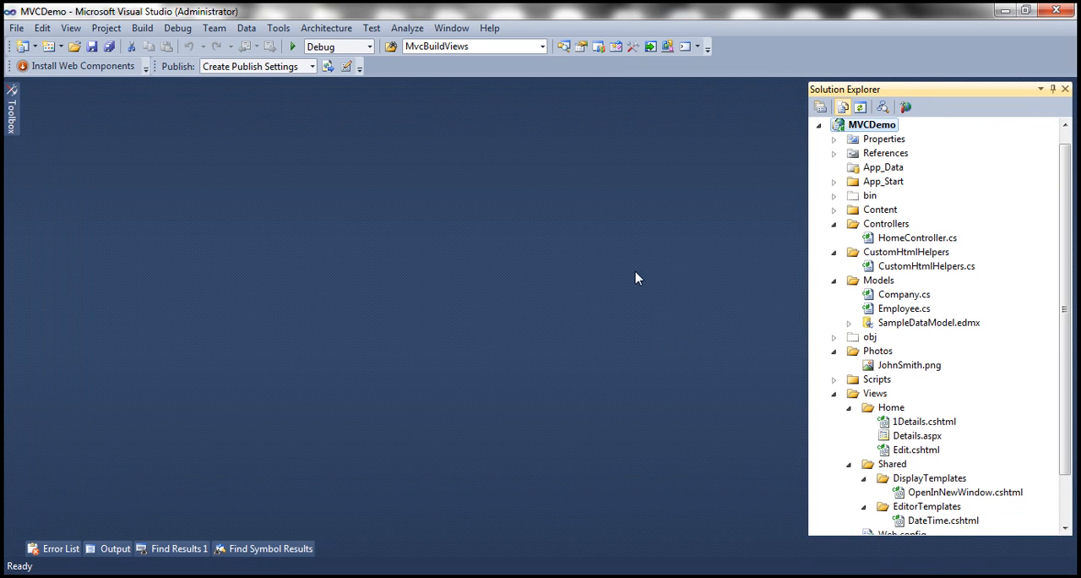
{"action": "mouse_move", "coordinate": [926, 409]}
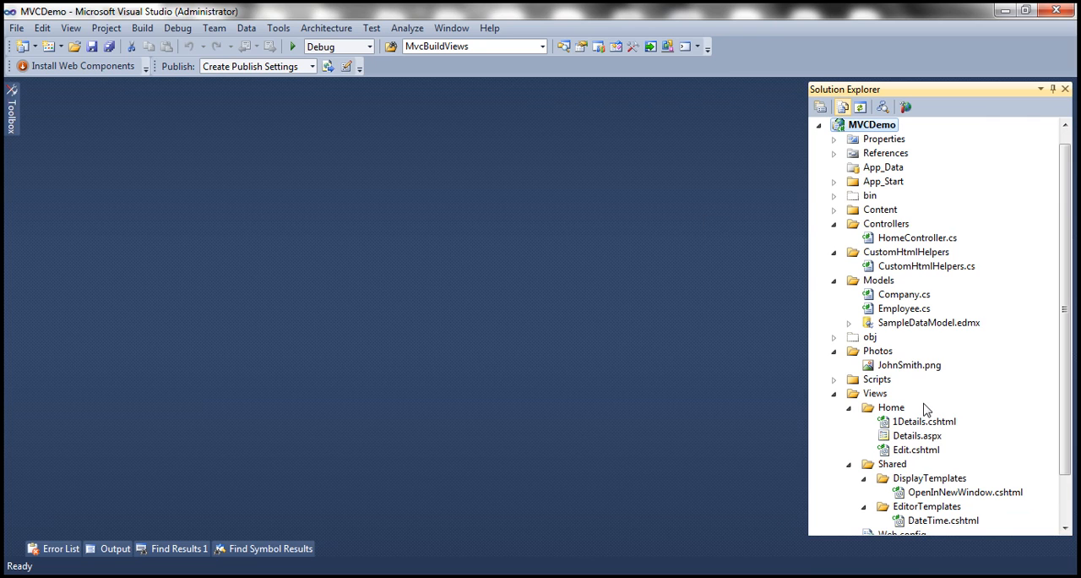
{"action": "double_click", "coordinate": [918, 435]}
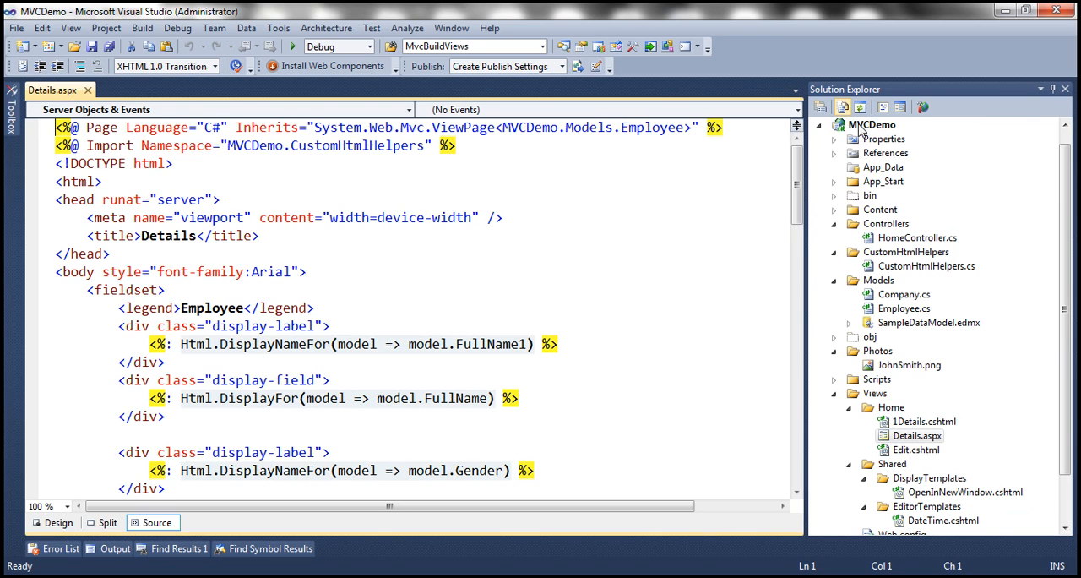
- Build the MVCDemo project from its Solution Explorer context menu
{"action": "right_click", "coordinate": [864, 124]}
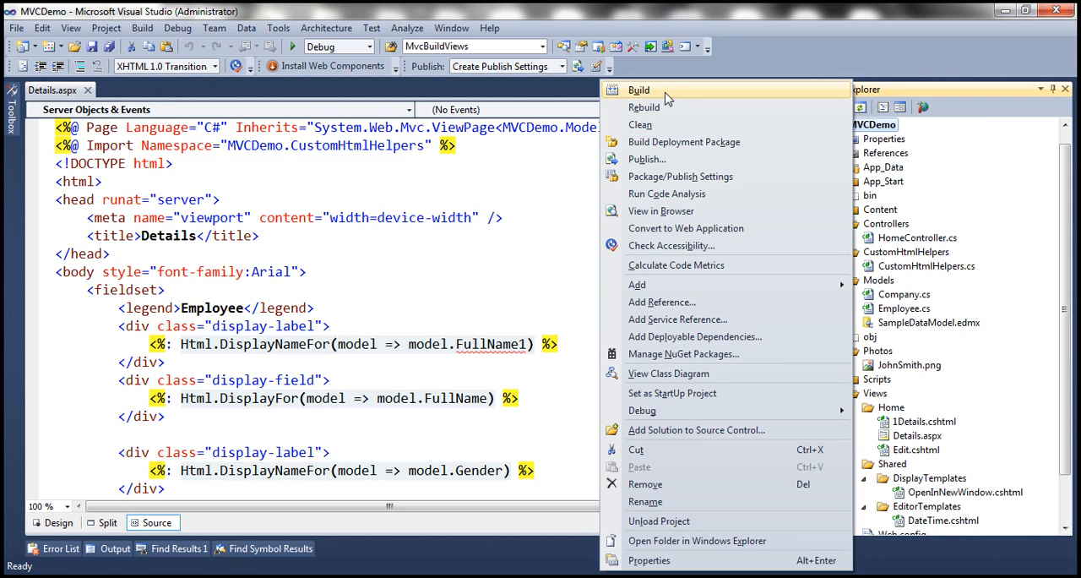
{"action": "left_click", "coordinate": [647, 89]}
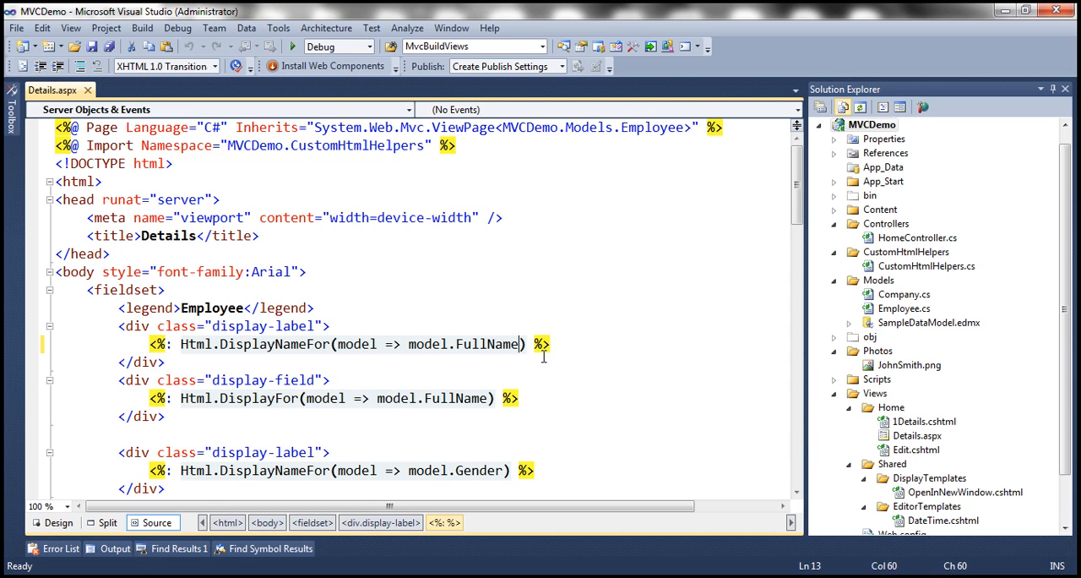
- Save the corrected Details.aspx and rebuild the MVCDemo project
{"action": "left_click", "coordinate": [841, 106]}
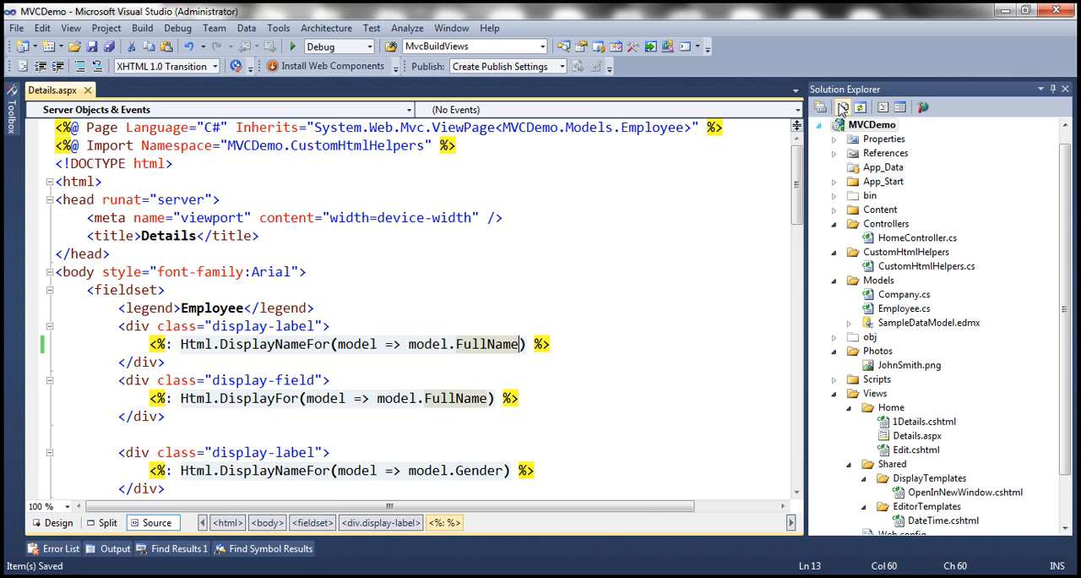
{"action": "right_click", "coordinate": [871, 125]}
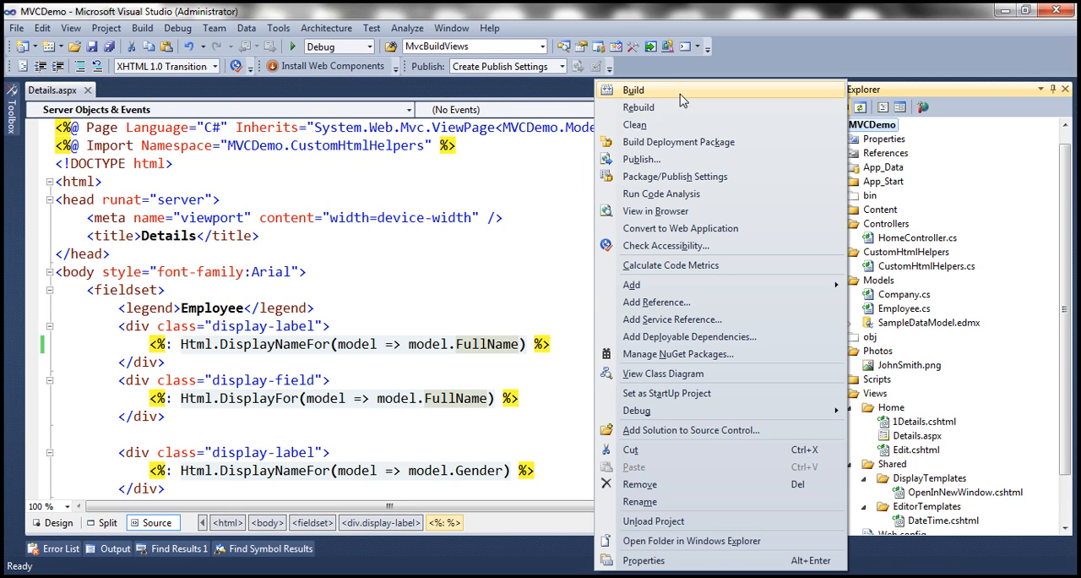
{"action": "left_click", "coordinate": [640, 90]}
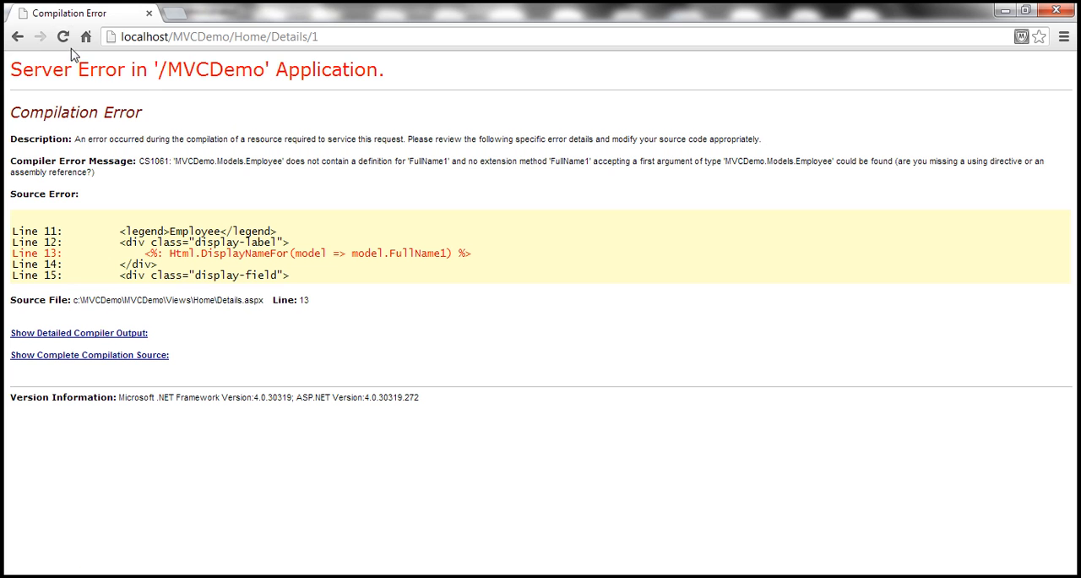
- Refresh localhost/MVCDemo/Home/Details/1 in Chrome
{"action": "left_click", "coordinate": [62, 40]}
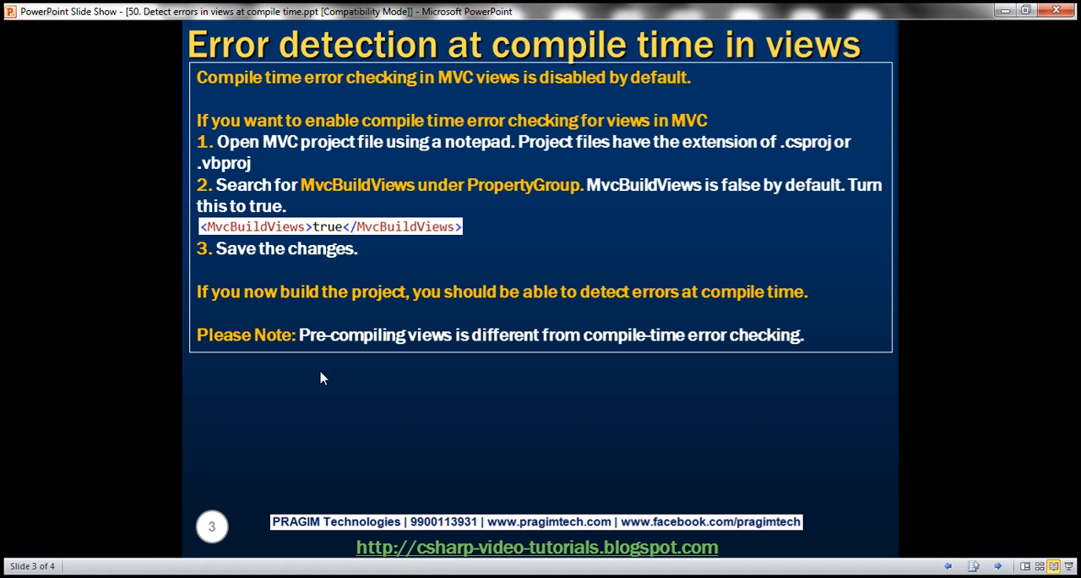
{"action": "mouse_move", "coordinate": [293, 291]}
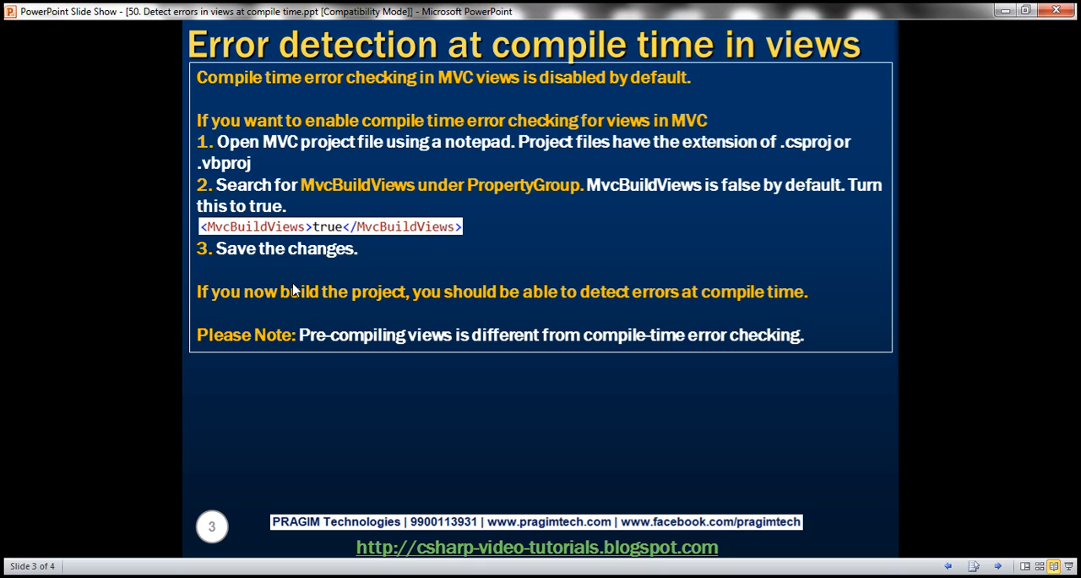
{"action": "mouse_move", "coordinate": [333, 349]}
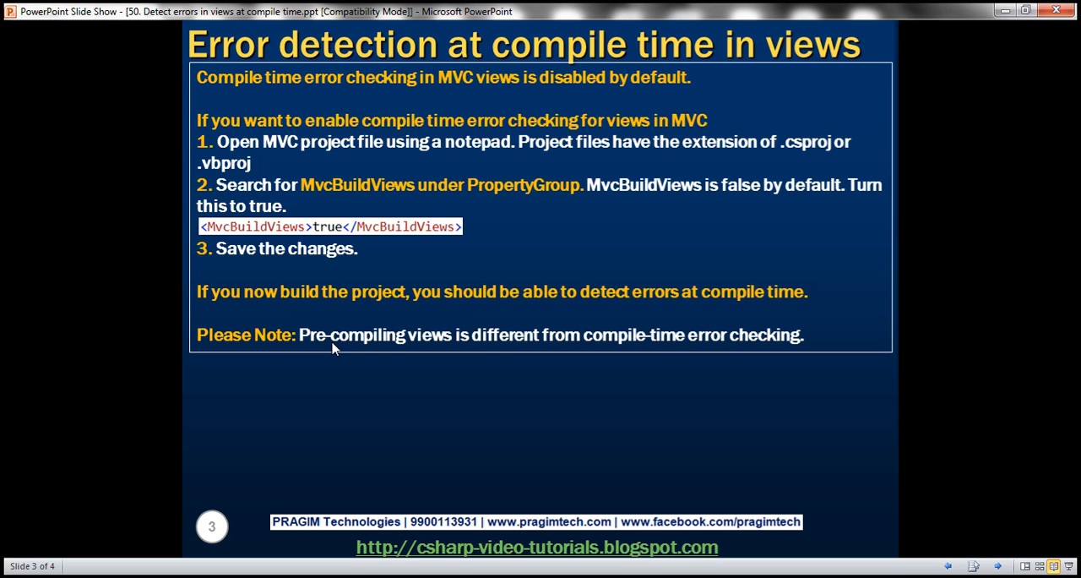
{"action": "mouse_move", "coordinate": [482, 404]}
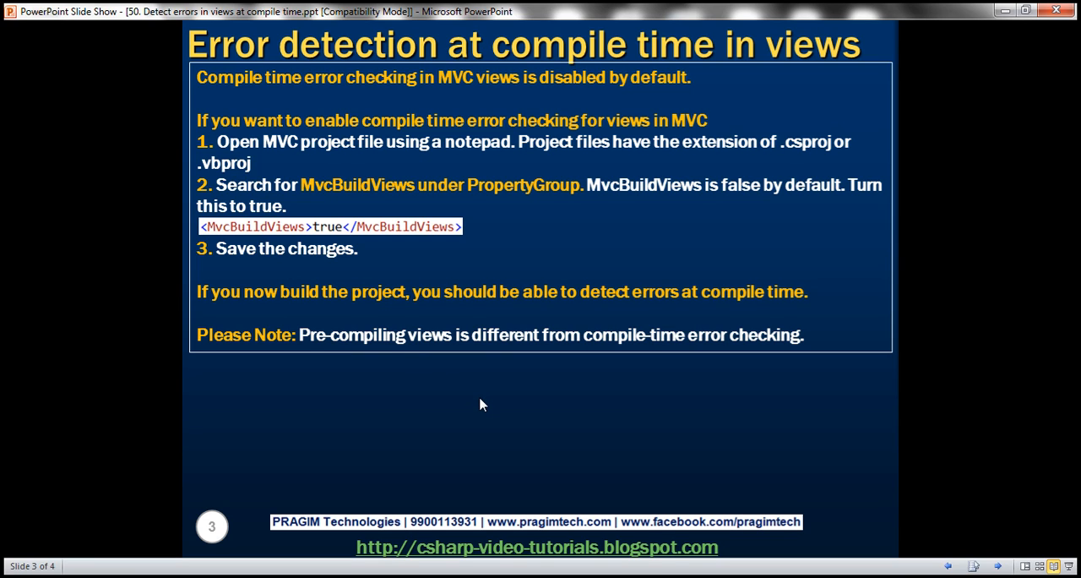